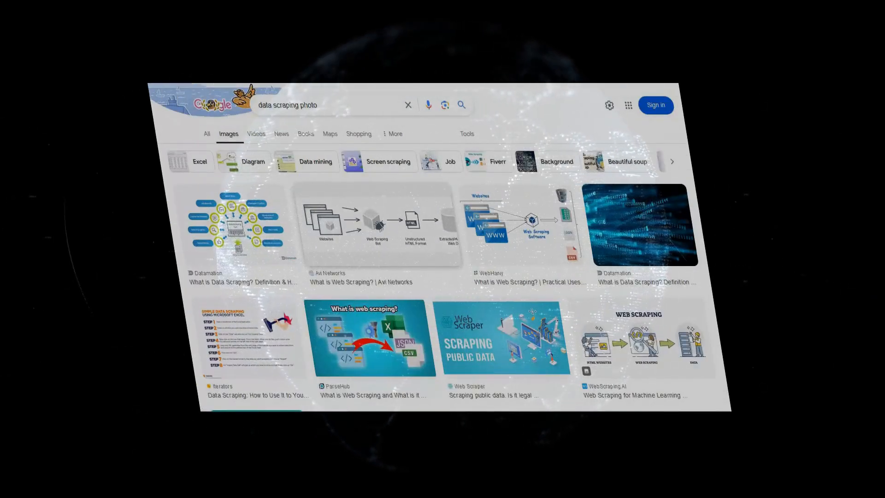
scroll("down", 3)
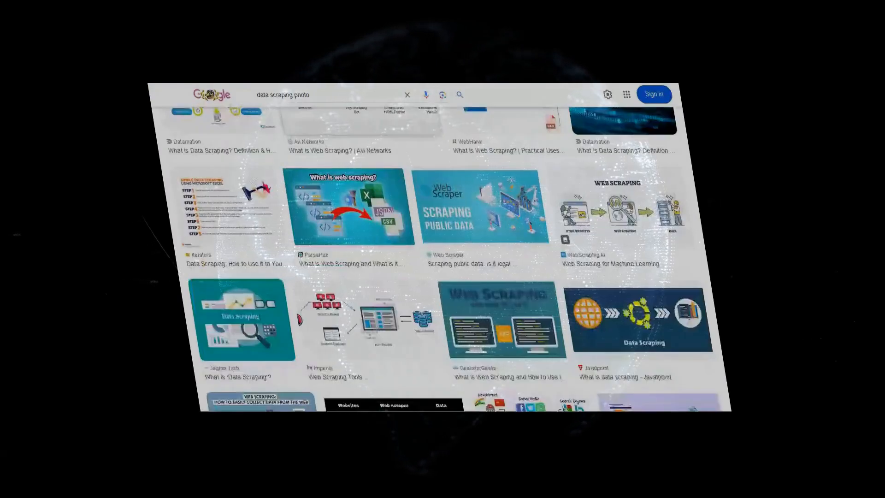
scroll("down", 3)
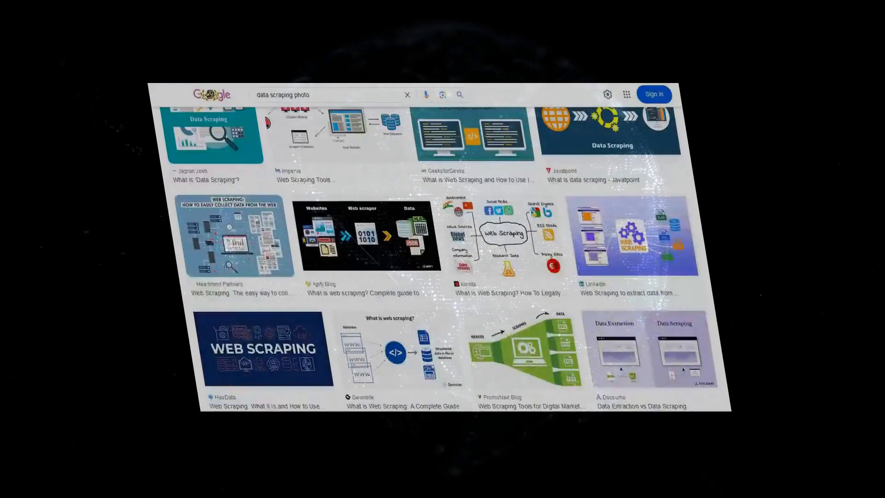
scroll("up", 3)
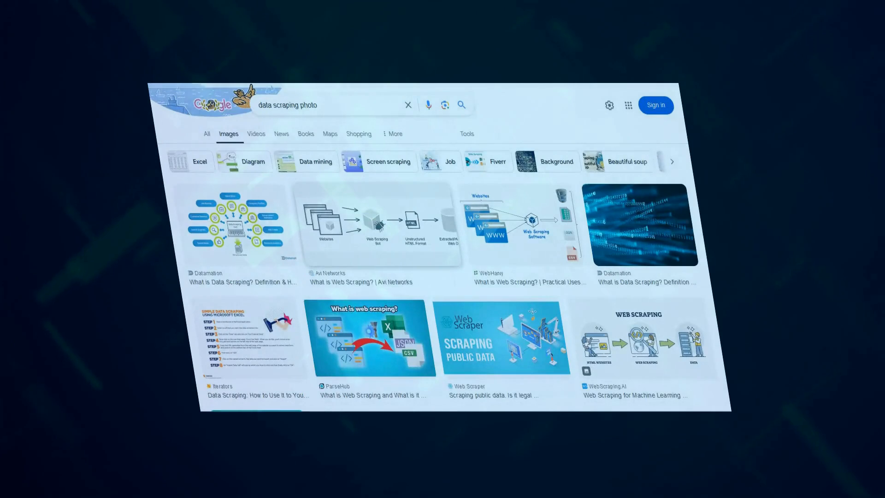
scroll("down", 3)
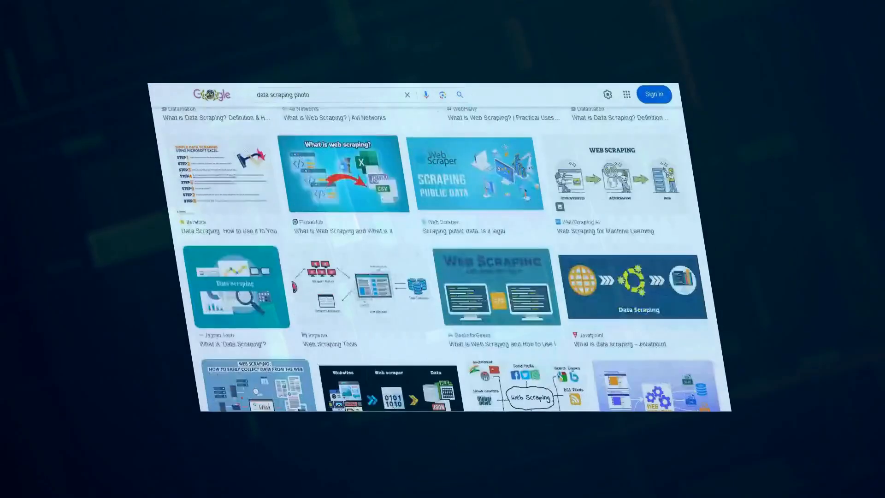
scroll("down", 3)
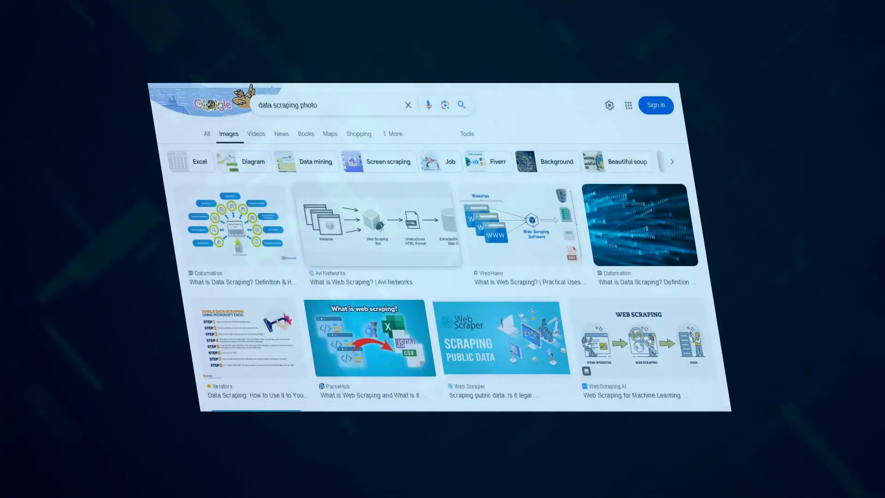
scroll("down", 3)
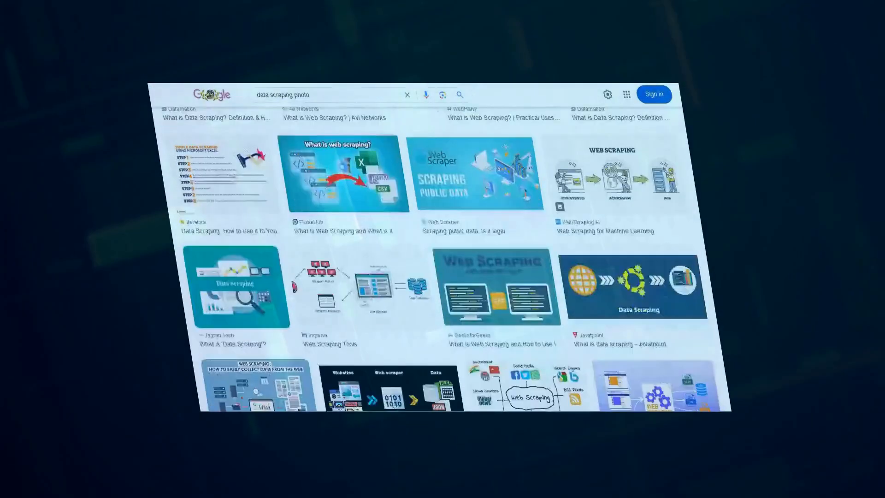
scroll("down", 3)
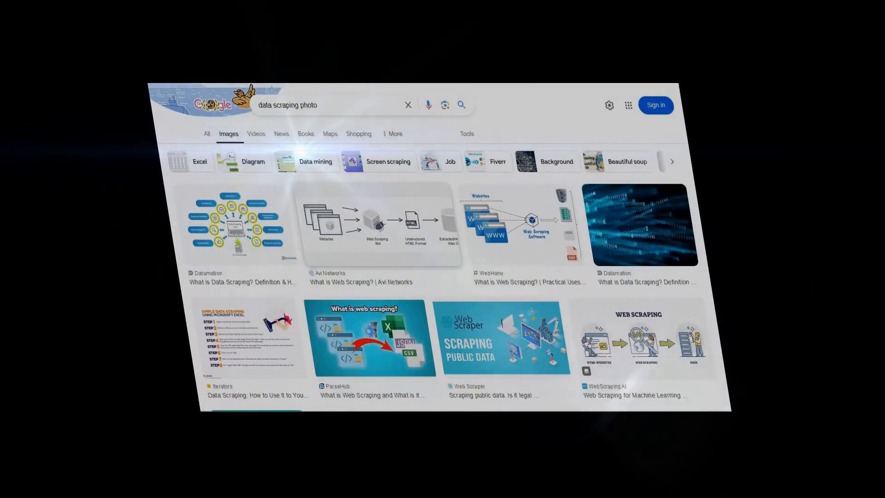
scroll("down", 3)
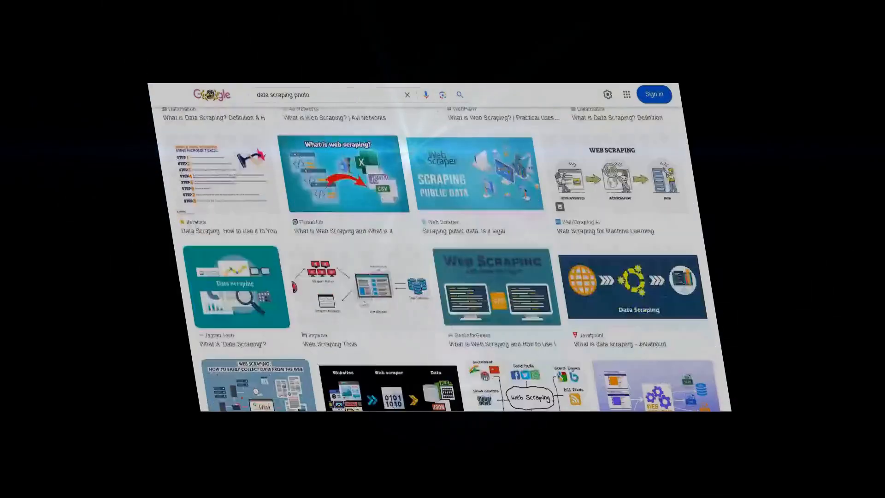